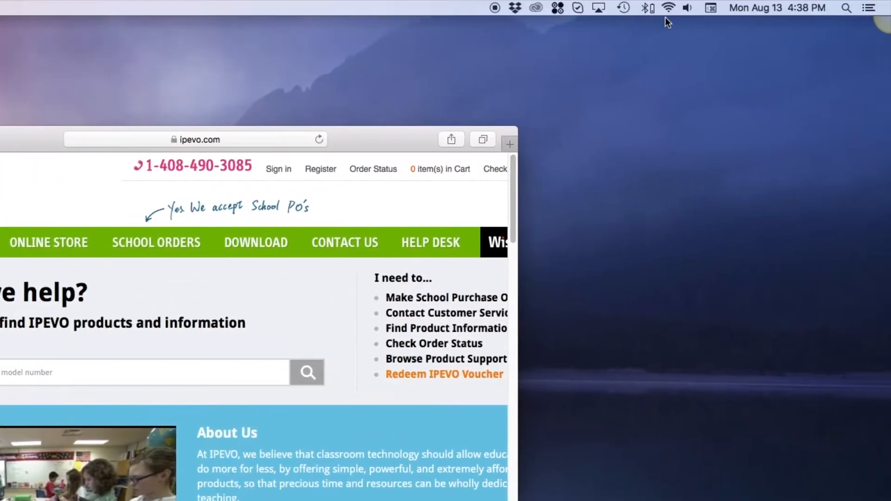
# Navigate Safari to 10.10.10.1 to reach the VZ-X Advanced Settings login page.
pyautogui.click(668, 7)
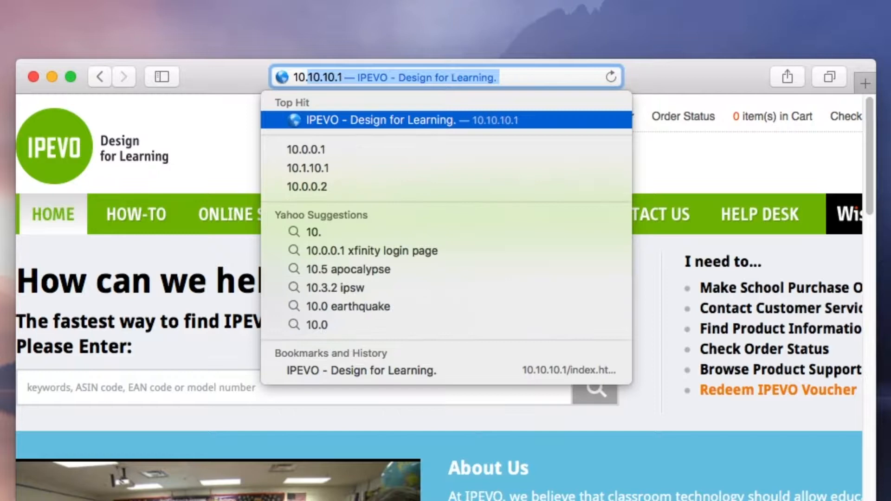
pyautogui.write('10.10.10.1')
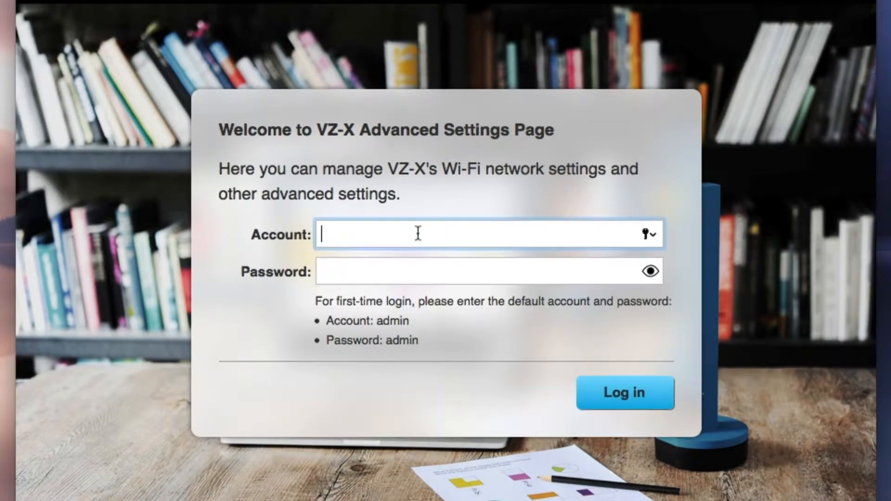
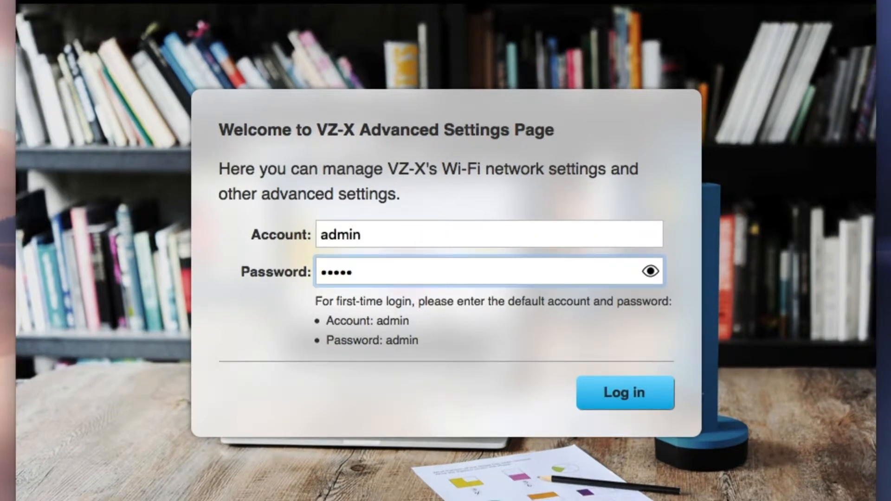
pyautogui.click(651, 271)
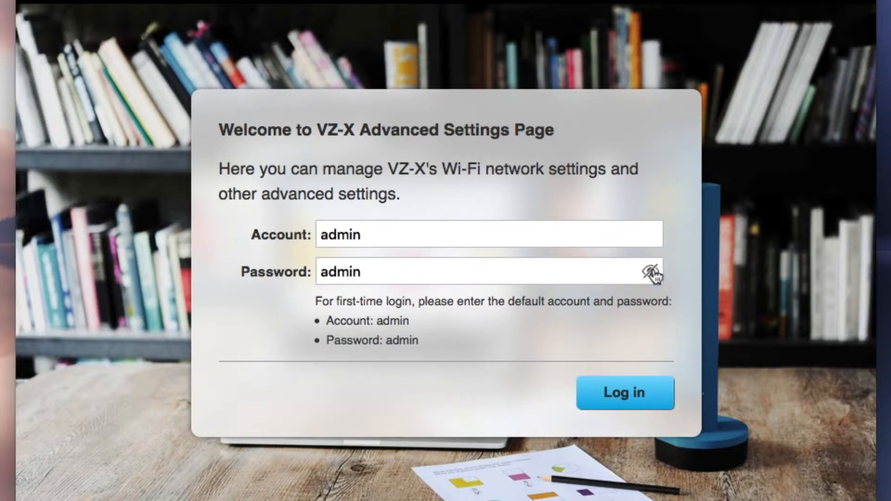
pyautogui.click(624, 392)
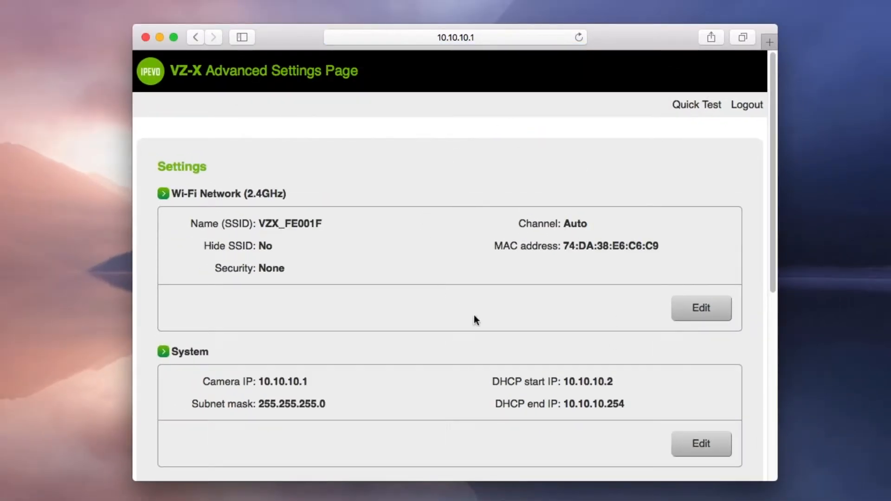
# Edit the Wi-Fi Network settings and set Security to WPA2 (AES).
pyautogui.click(700, 308)
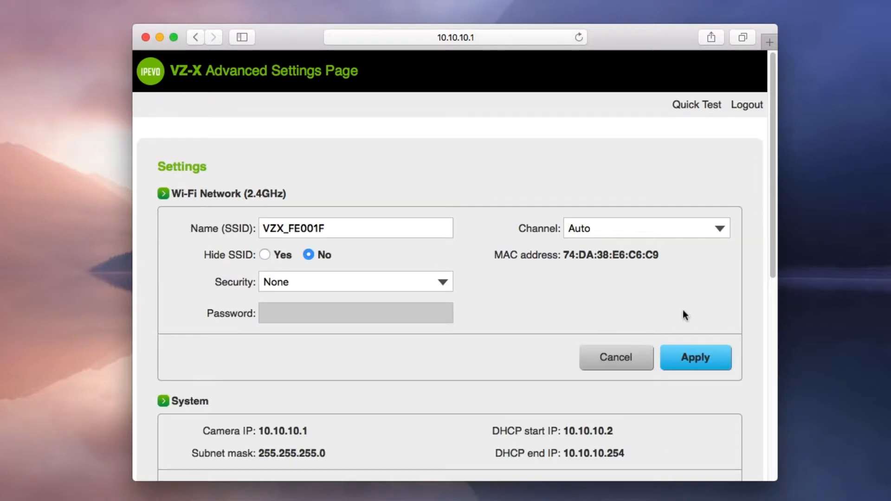
pyautogui.click(355, 282)
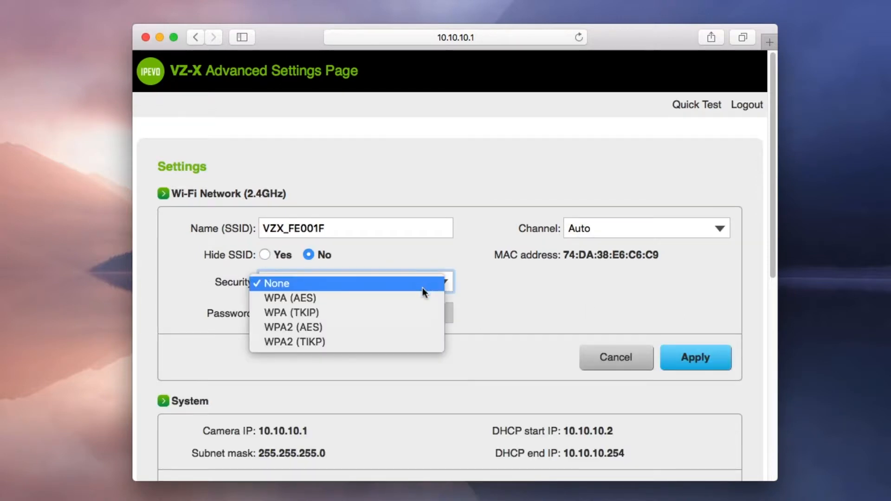
pyautogui.moveTo(417, 333)
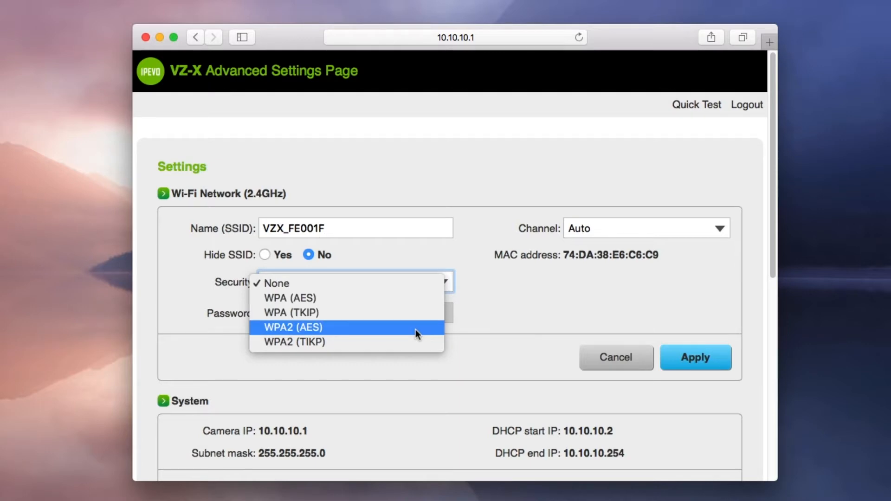
pyautogui.click(292, 327)
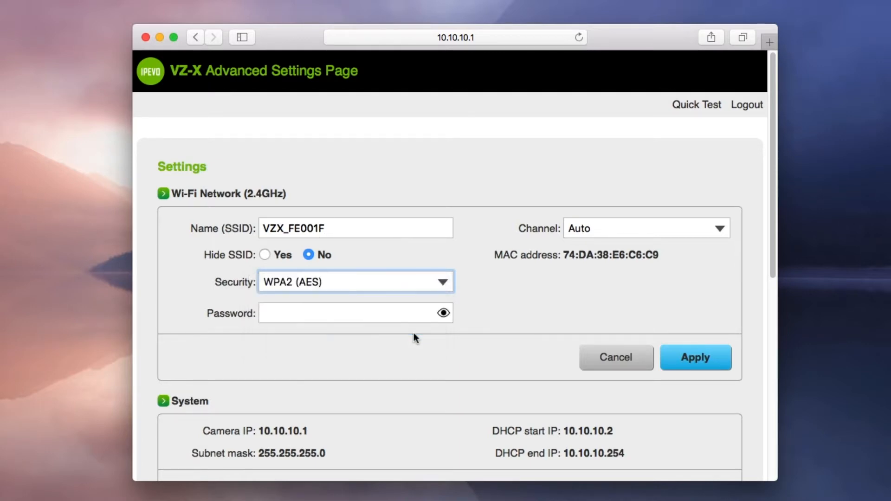
# Select the Wi-Fi password field, then scroll down to the Account settings.
pyautogui.click(355, 313)
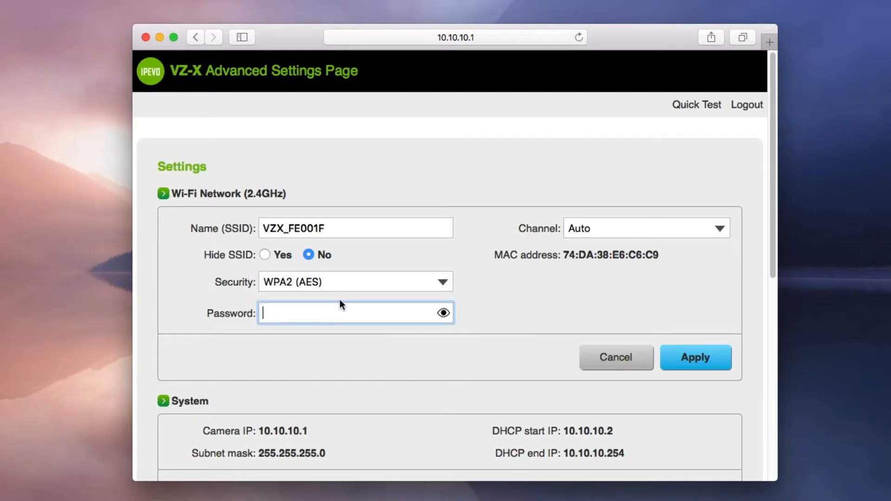
pyautogui.click(352, 227)
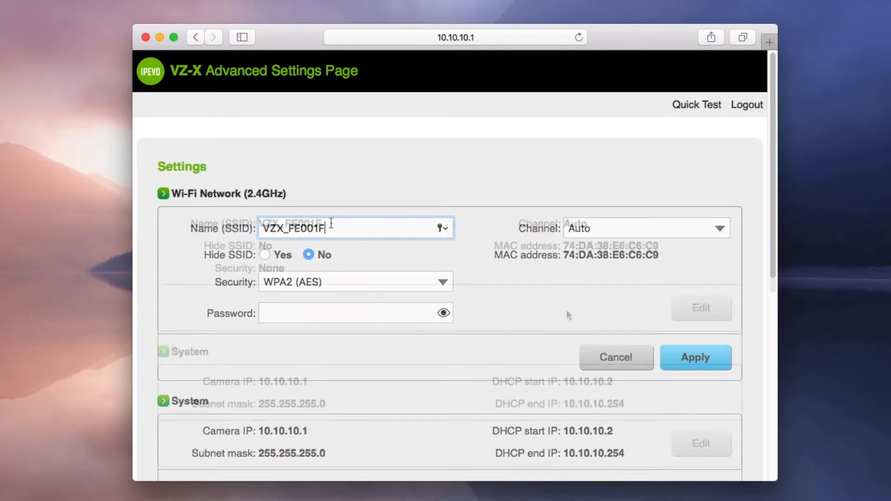
pyautogui.scroll(-3)
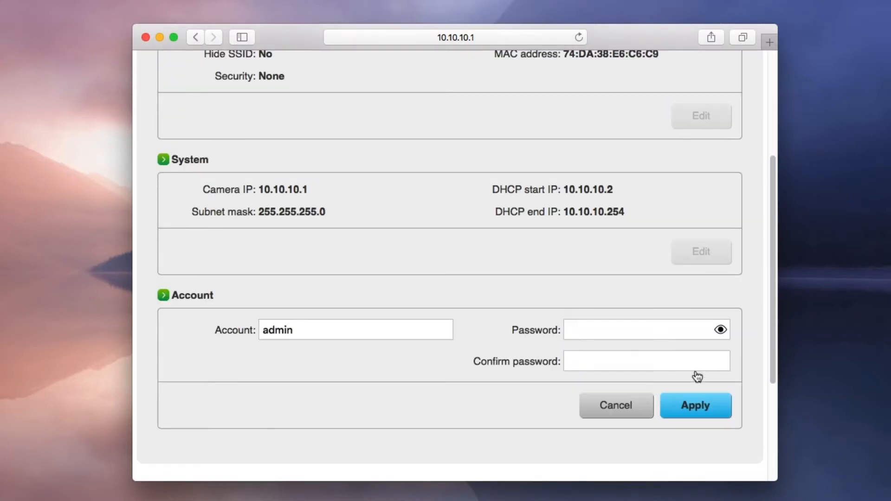
pyautogui.moveTo(521, 377)
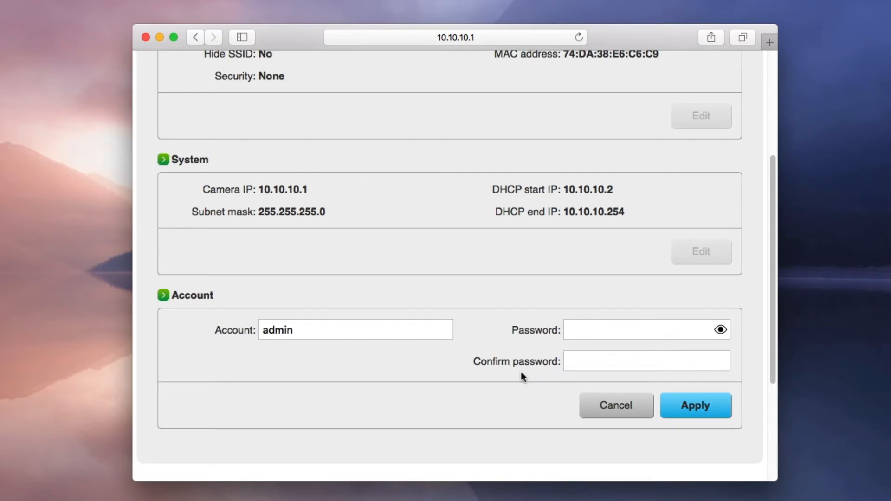